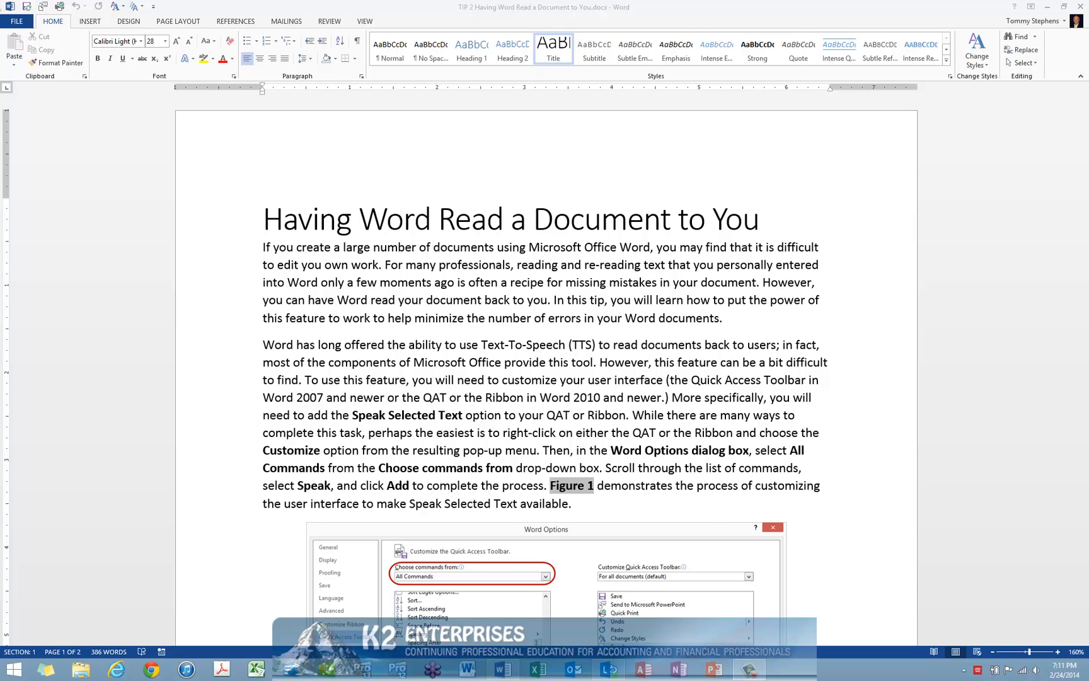
mouse_move(131, 11)
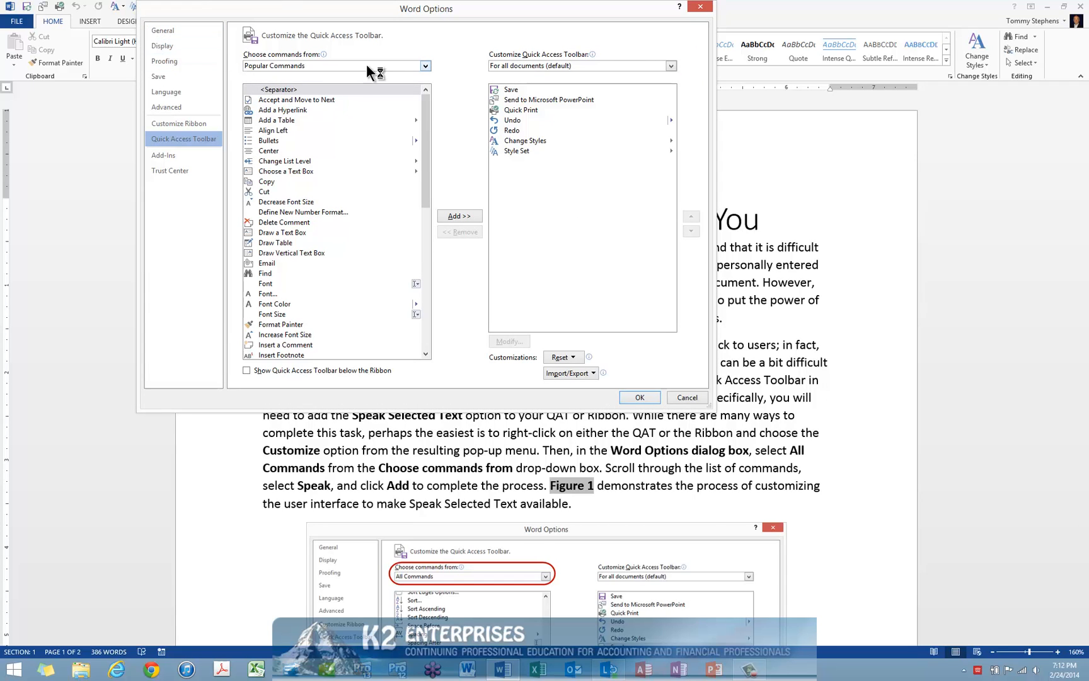
mouse_move(425, 75)
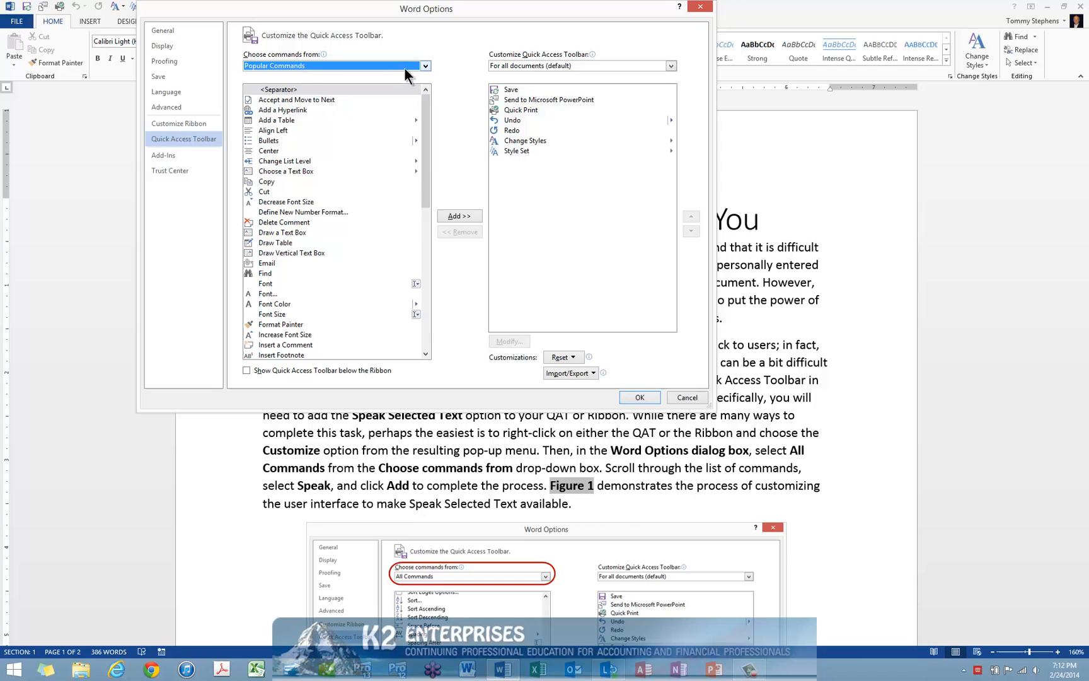
Switch the Quick Access Toolbar command source from Popular Commands to All Commands.
click(423, 66)
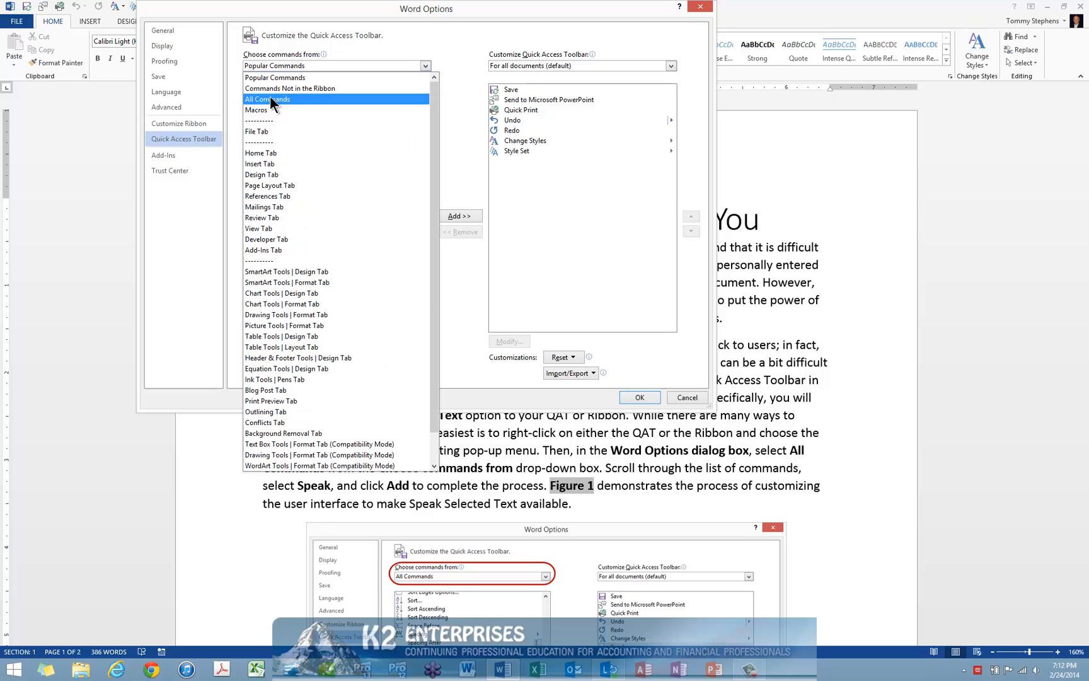
click(267, 98)
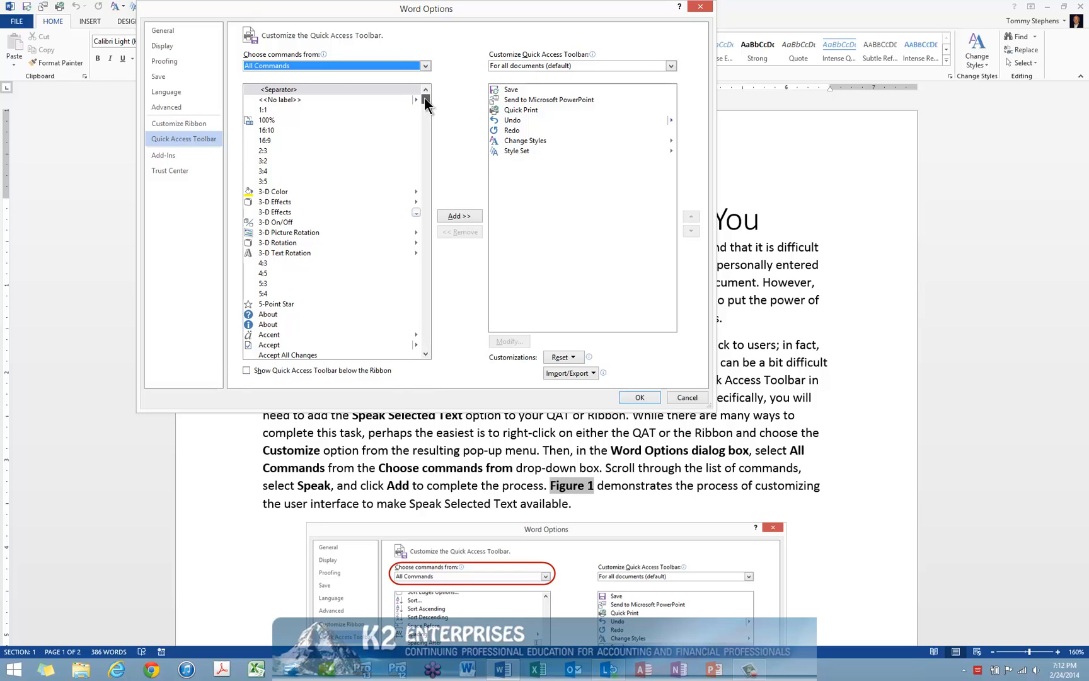
Locate Speak in the alphabetical All Commands list and add it to the Quick Access Toolbar.
scroll(down, 3)
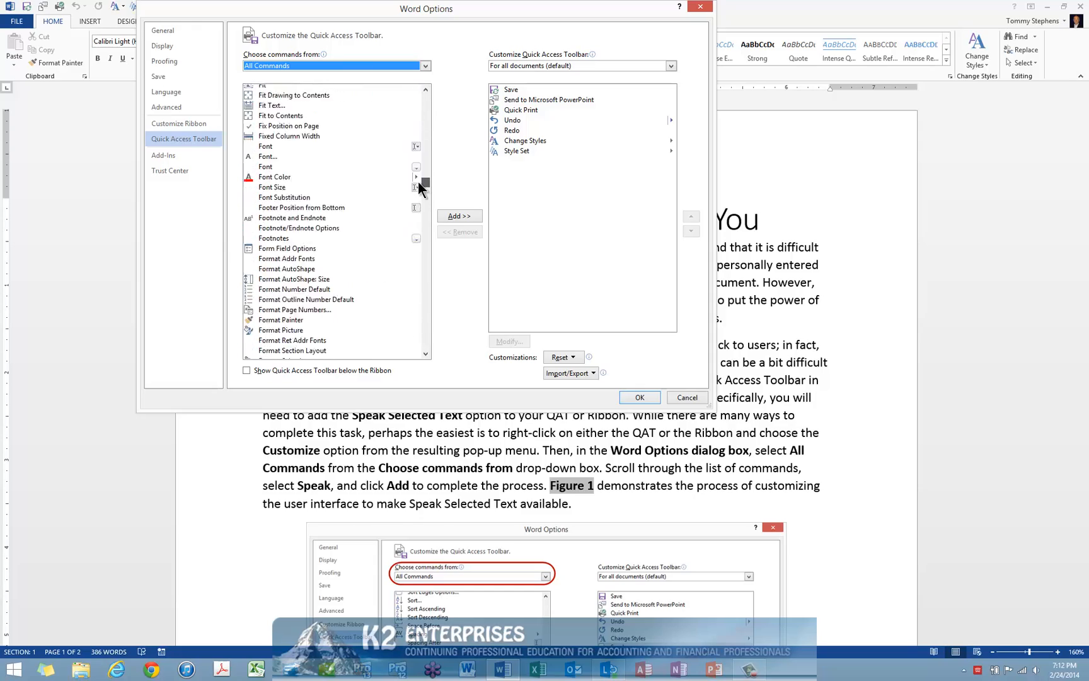
scroll(down, 3)
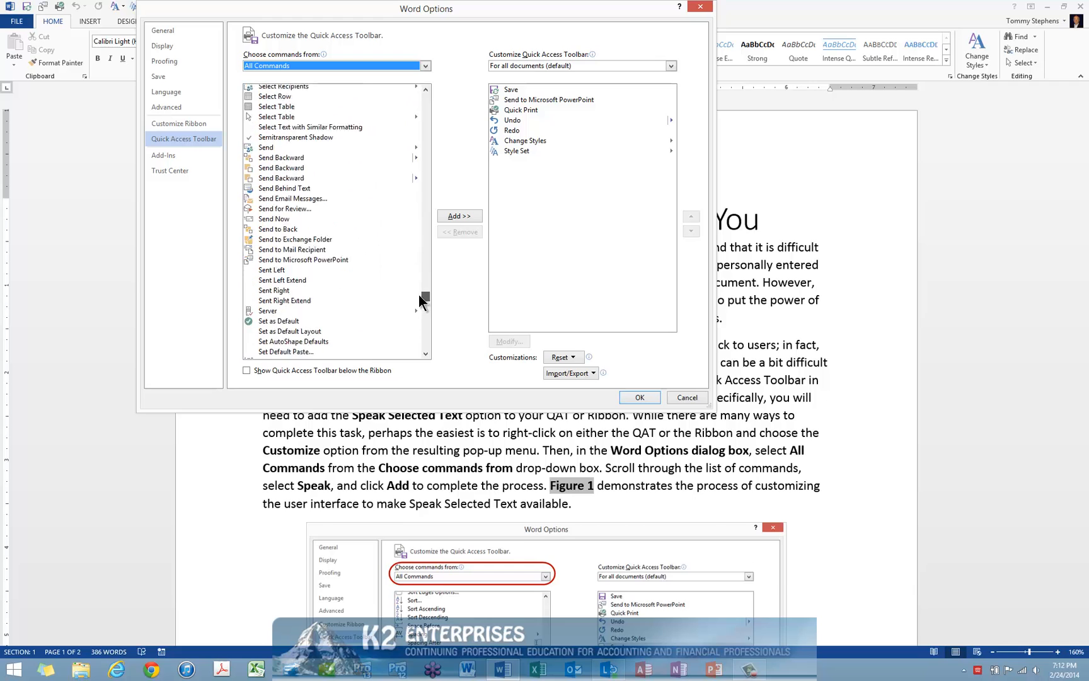
scroll(down, 3)
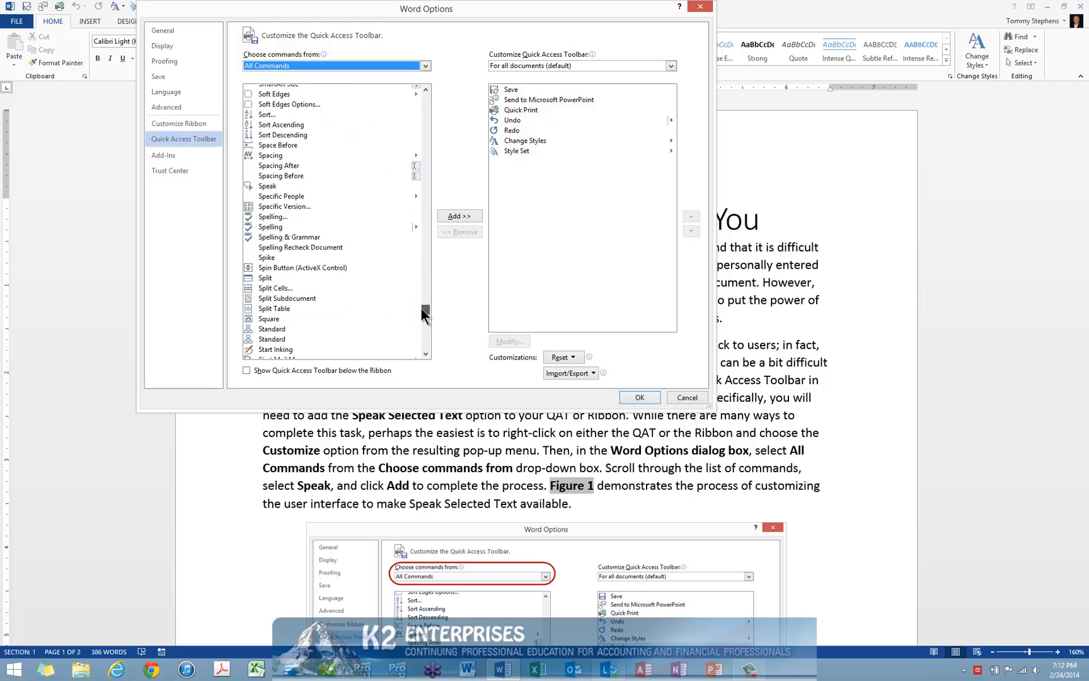
scroll(down, 3)
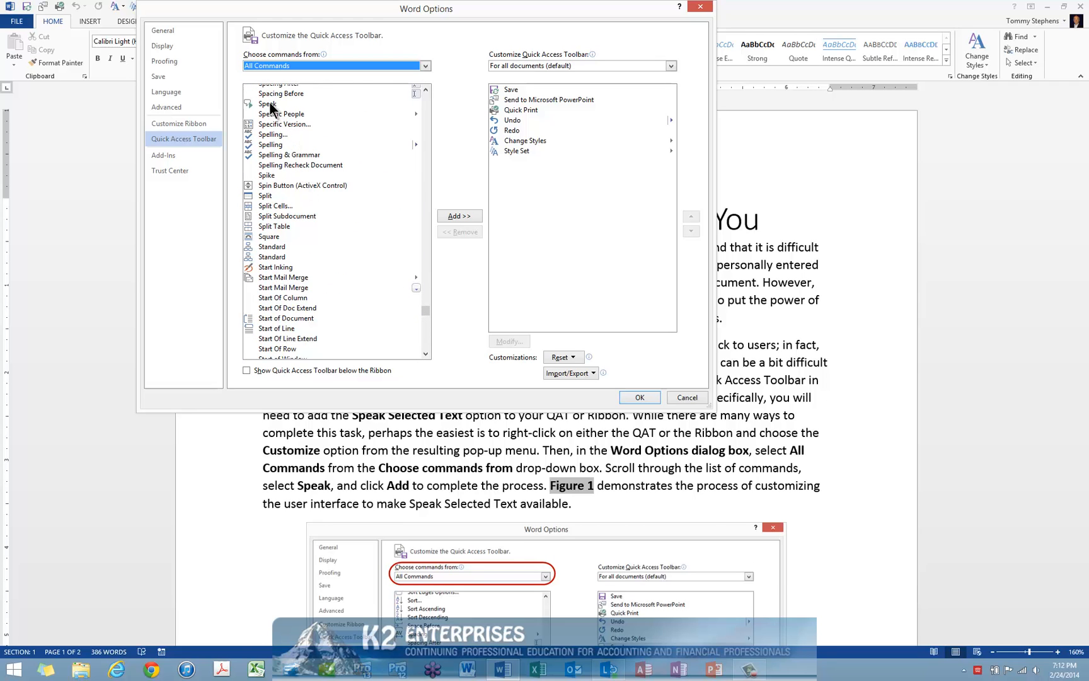
click(268, 104)
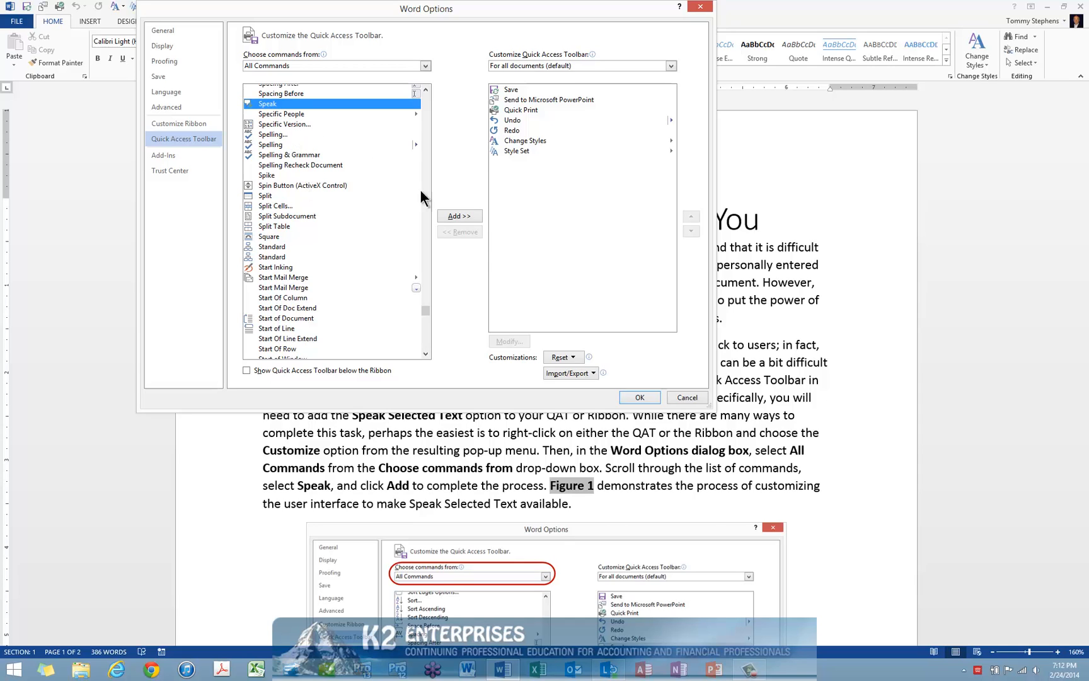
click(459, 215)
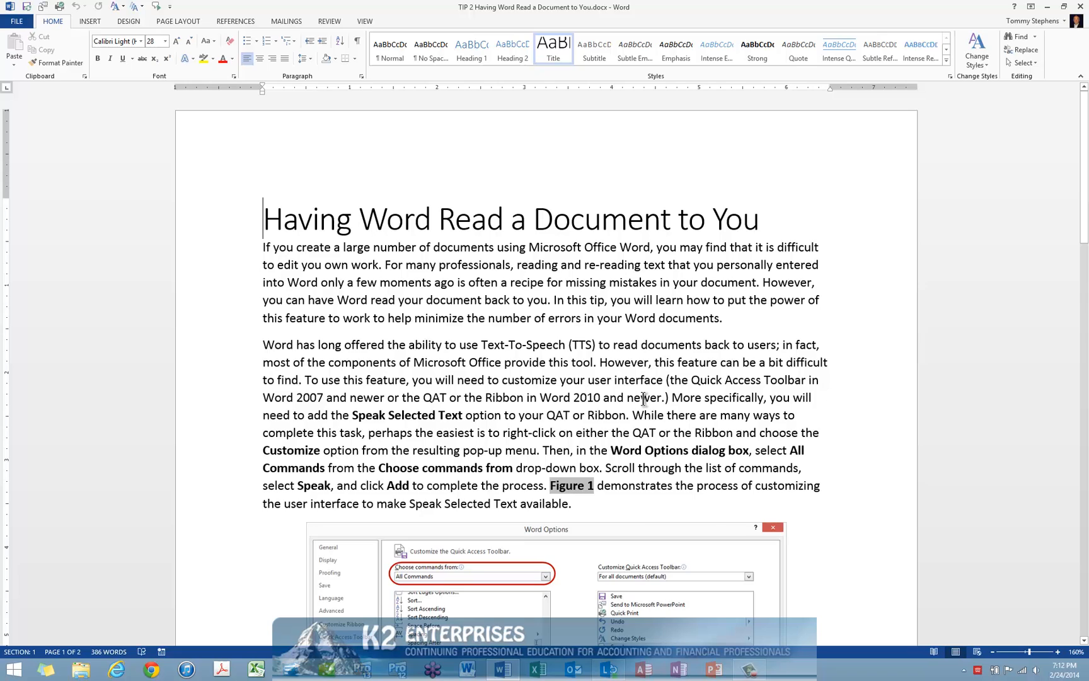
mouse_move(231, 290)
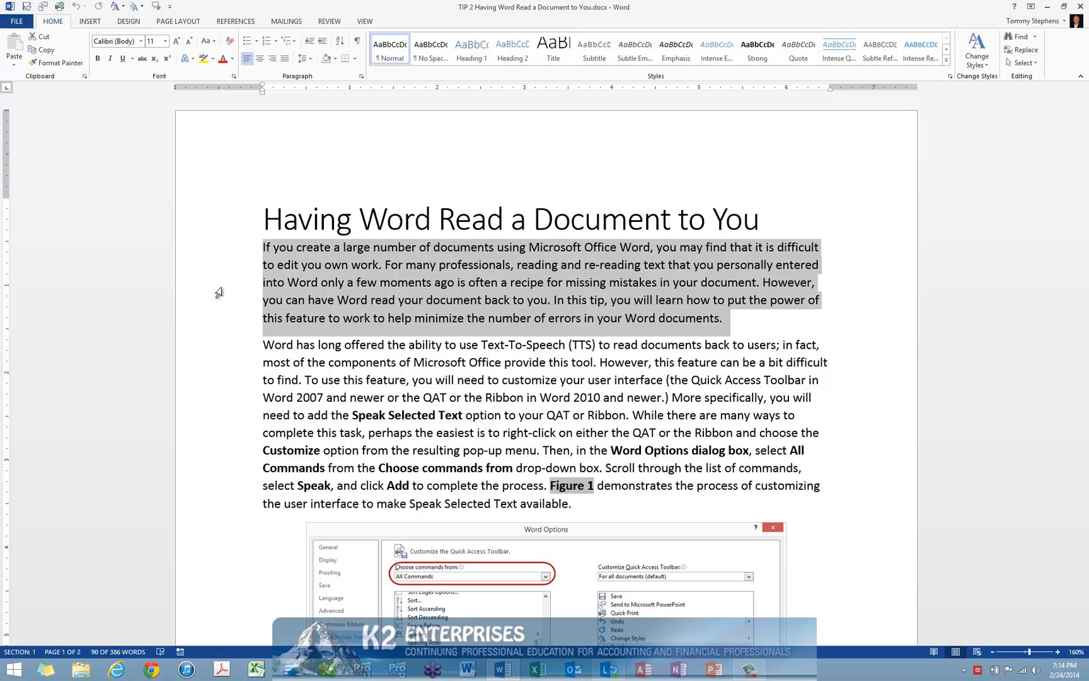
mouse_move(199, 174)
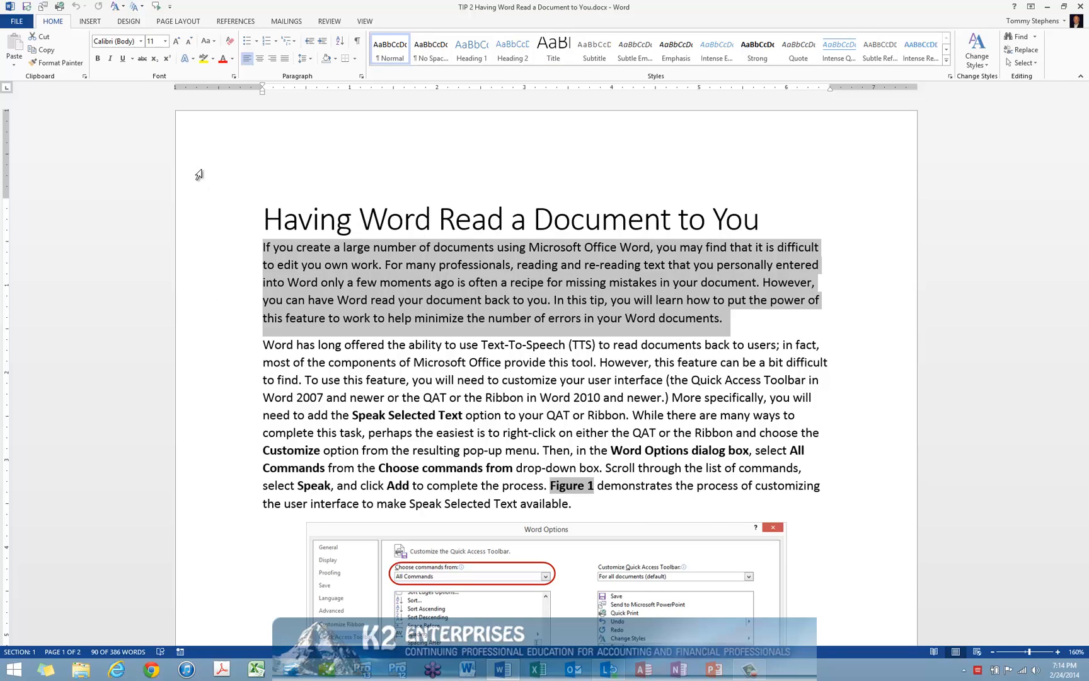
mouse_move(155, 6)
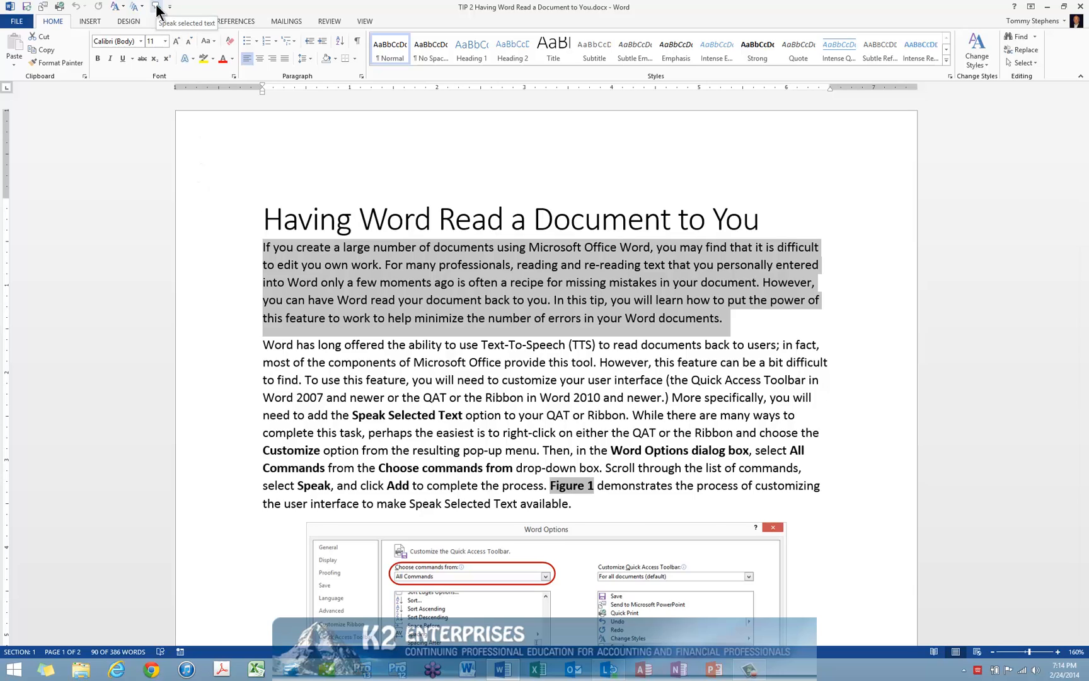